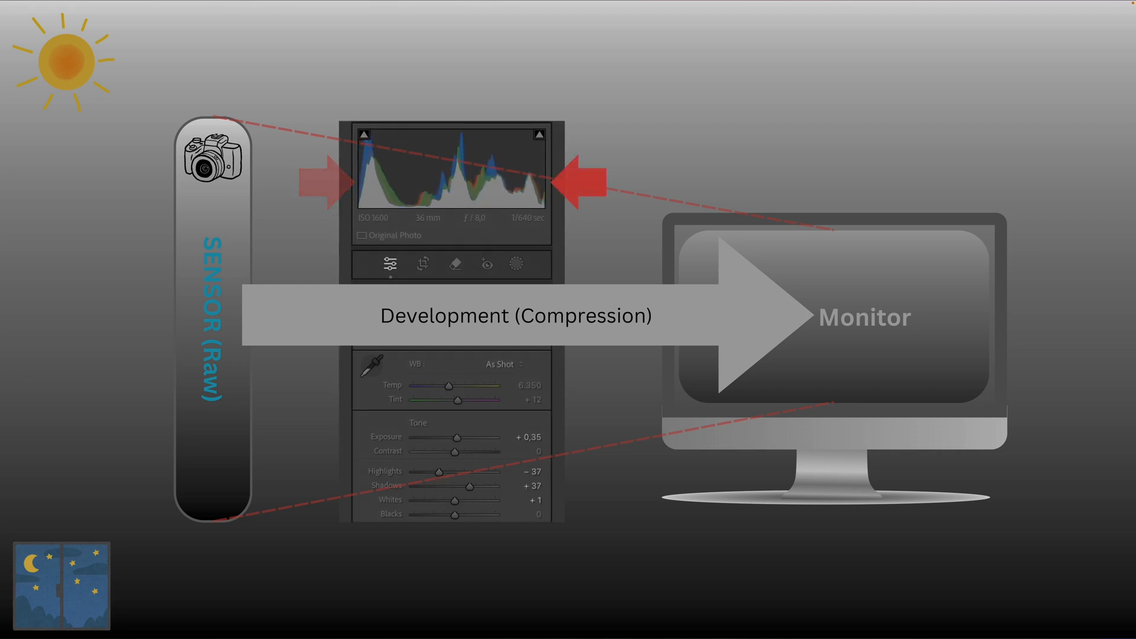
# Step: Merge the bracketed sunset exposures into an HDR DNG using Auto Align and Auto Settings
pyautogui.moveTo(437, 471); pyautogui.dragTo(426, 471)
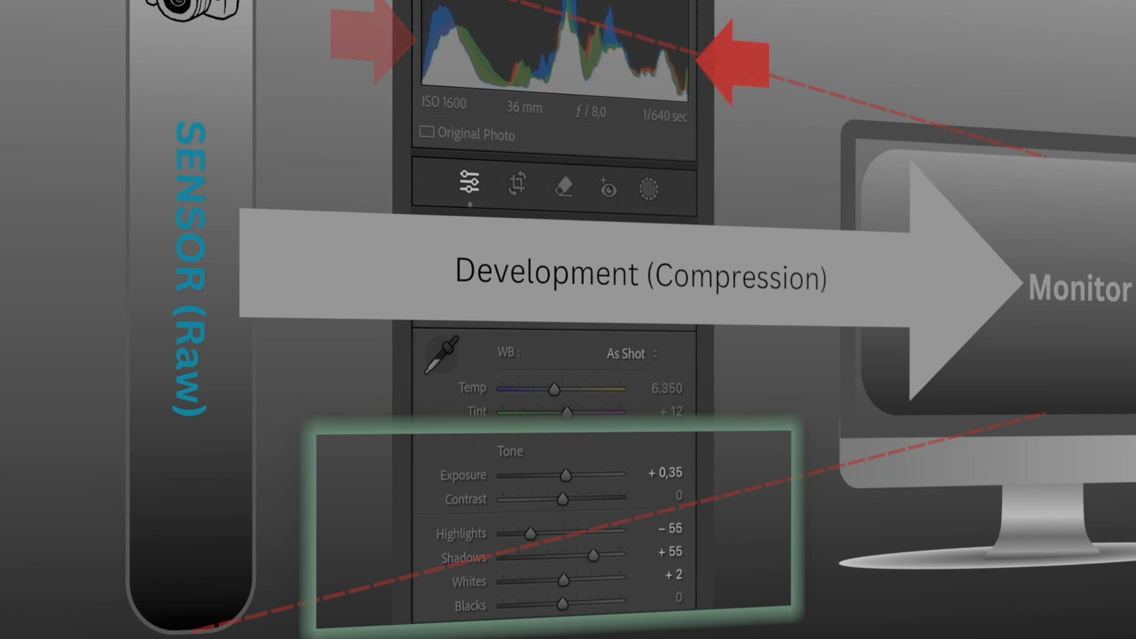
pyautogui.moveTo(518, 533); pyautogui.dragTo(504, 533)
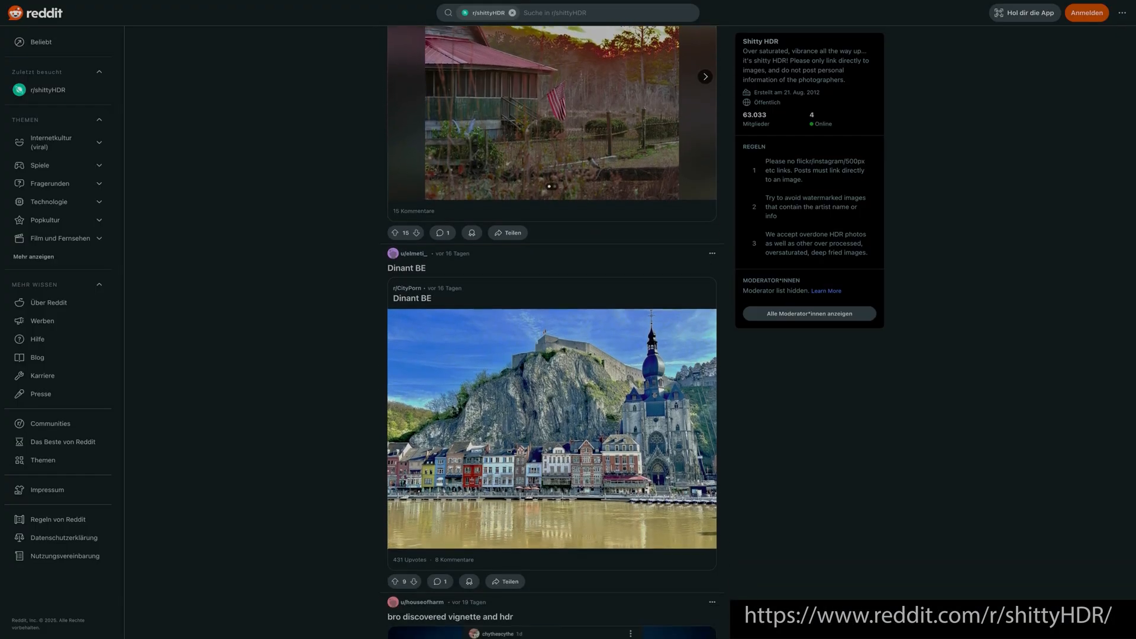
pyautogui.scroll(-3)
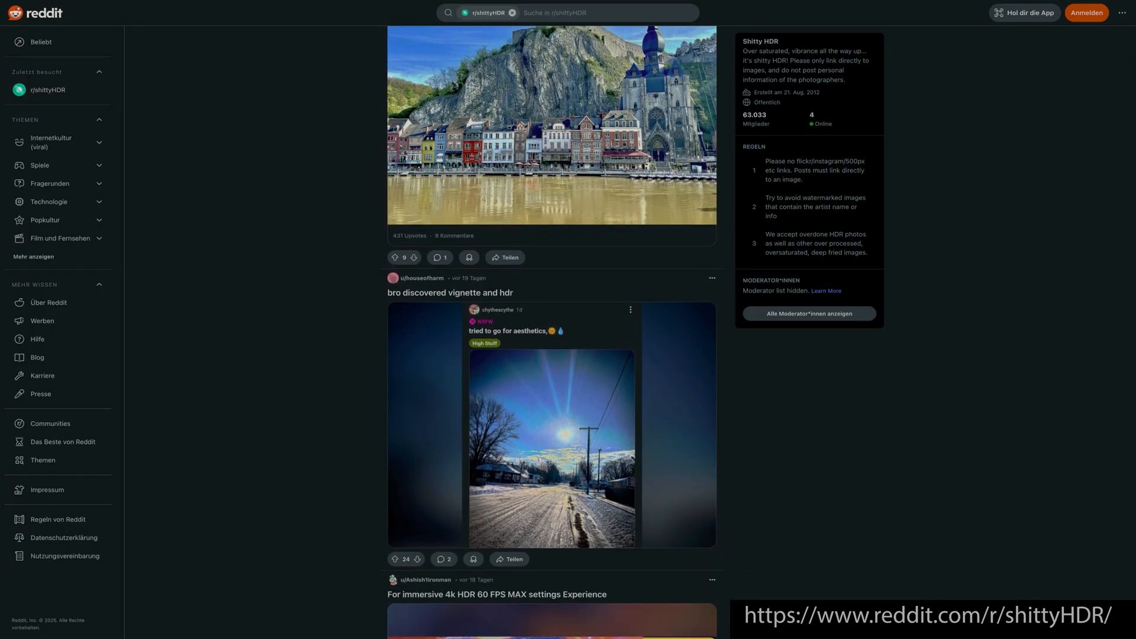
pyautogui.scroll(-3)
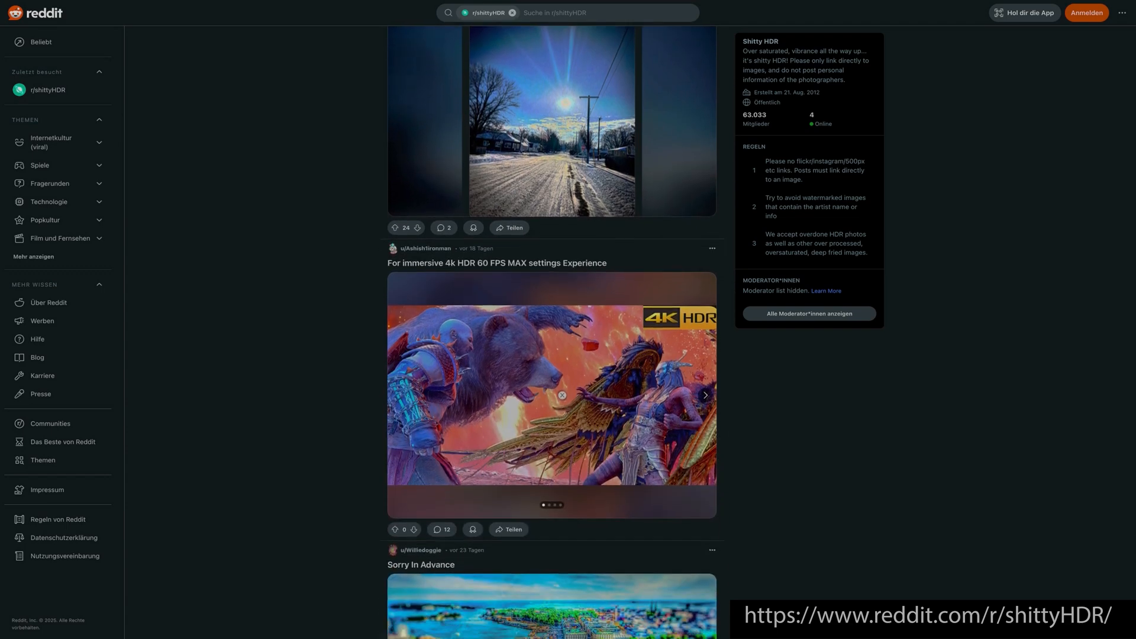
pyautogui.scroll(-3)
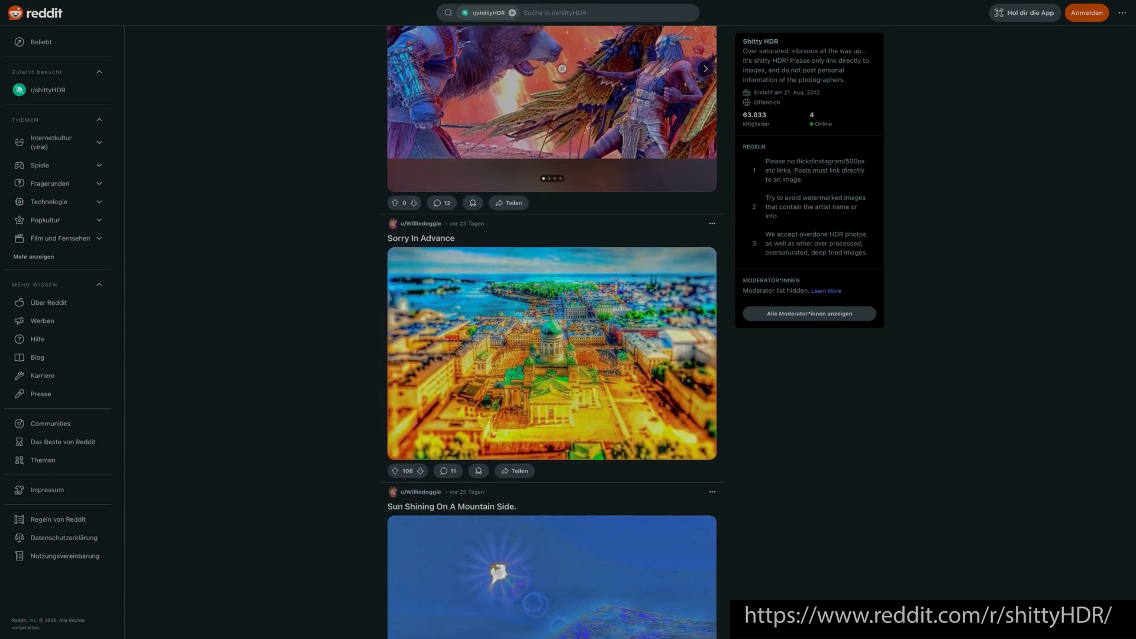
pyautogui.scroll(-3)
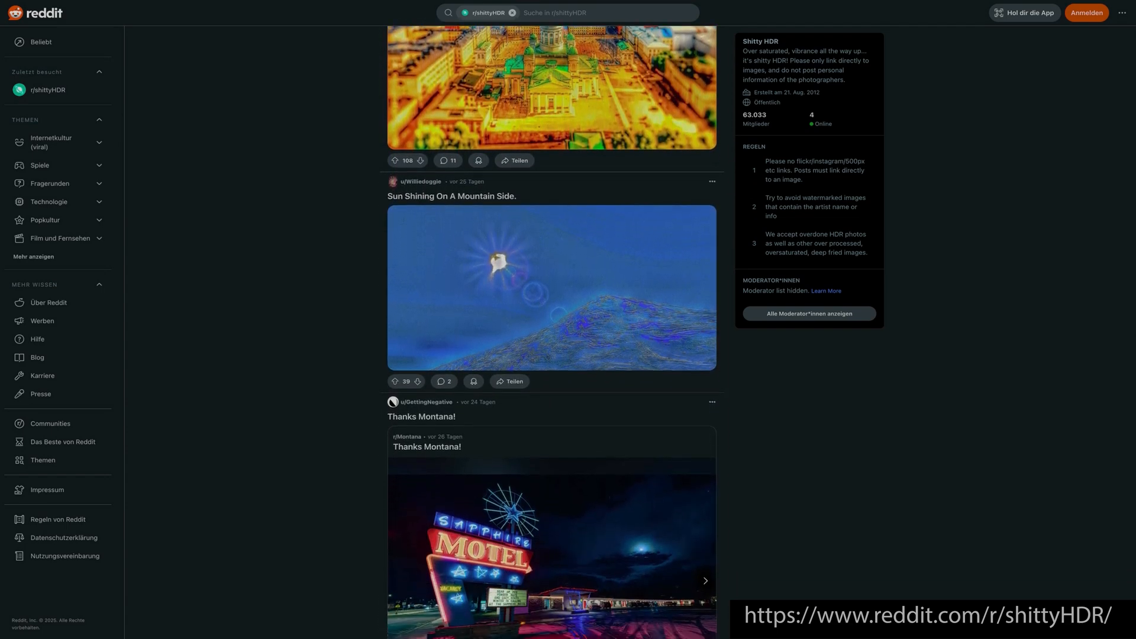
pyautogui.scroll(-3)
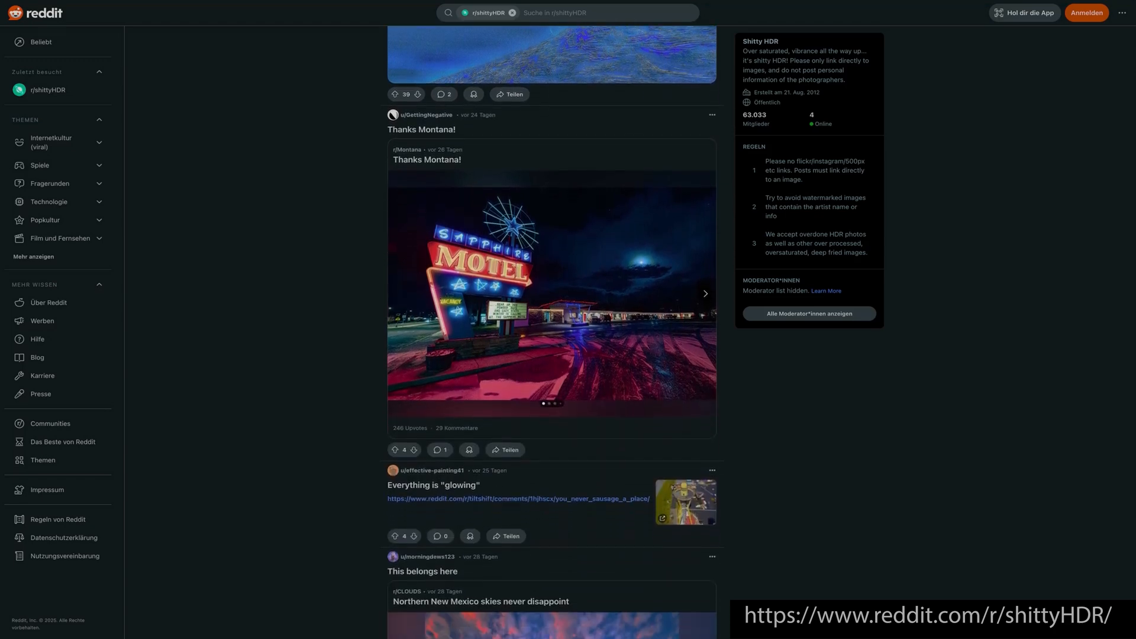
pyautogui.scroll(-3)
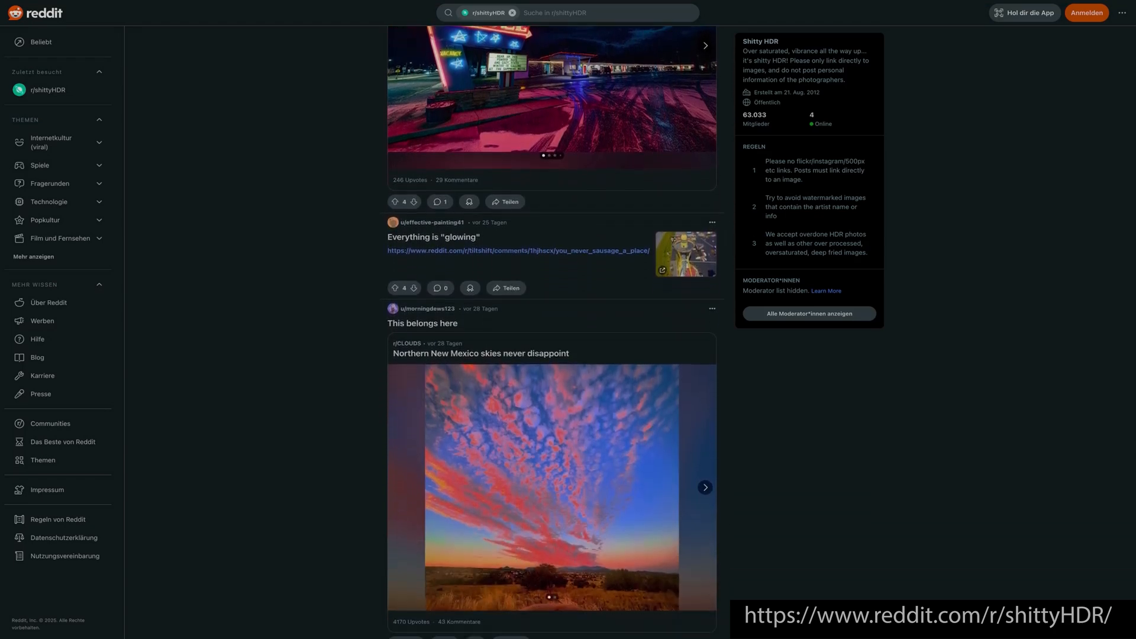
pyautogui.scroll(-3)
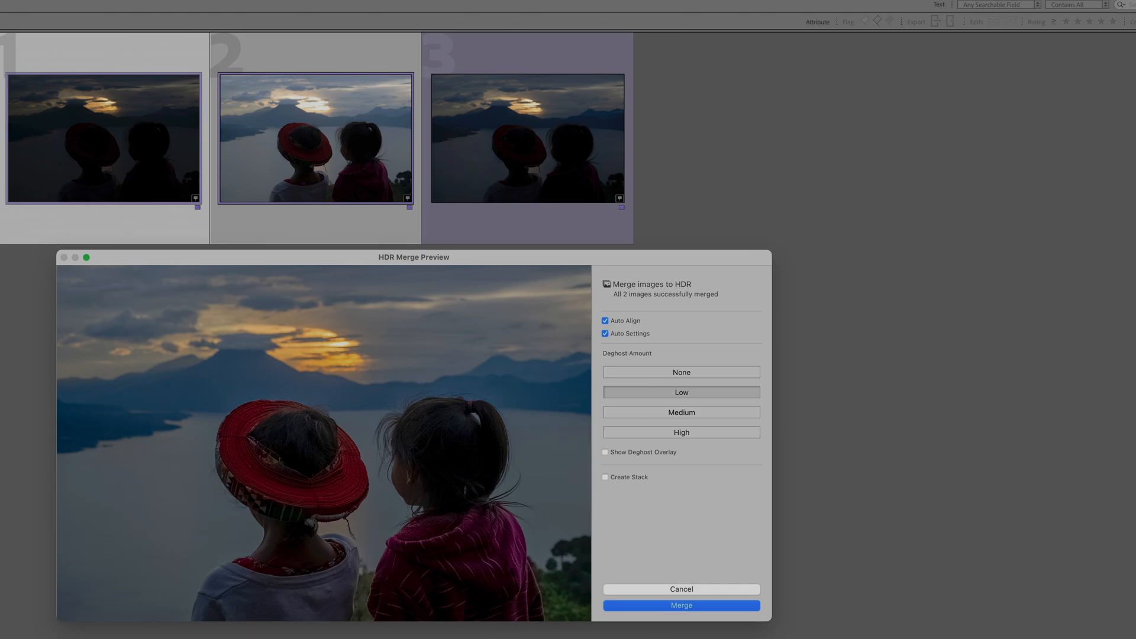
pyautogui.click(681, 605)
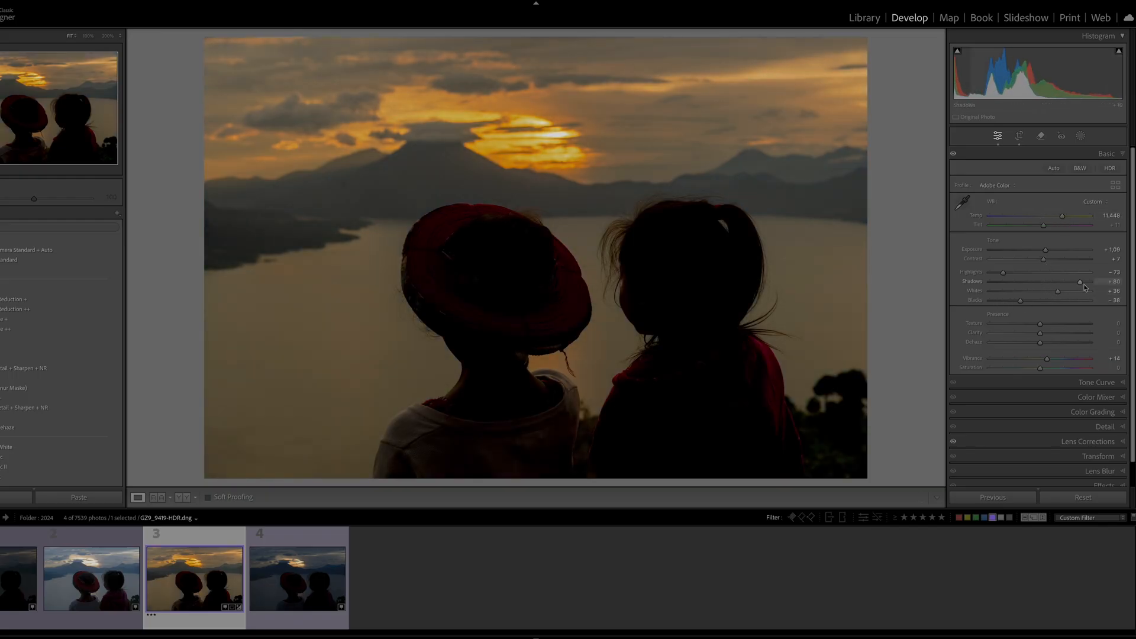
# Step: Raise Shadows to about +91 and lower Temp to about 8,077
pyautogui.moveTo(1079, 281); pyautogui.dragTo(1095, 281)
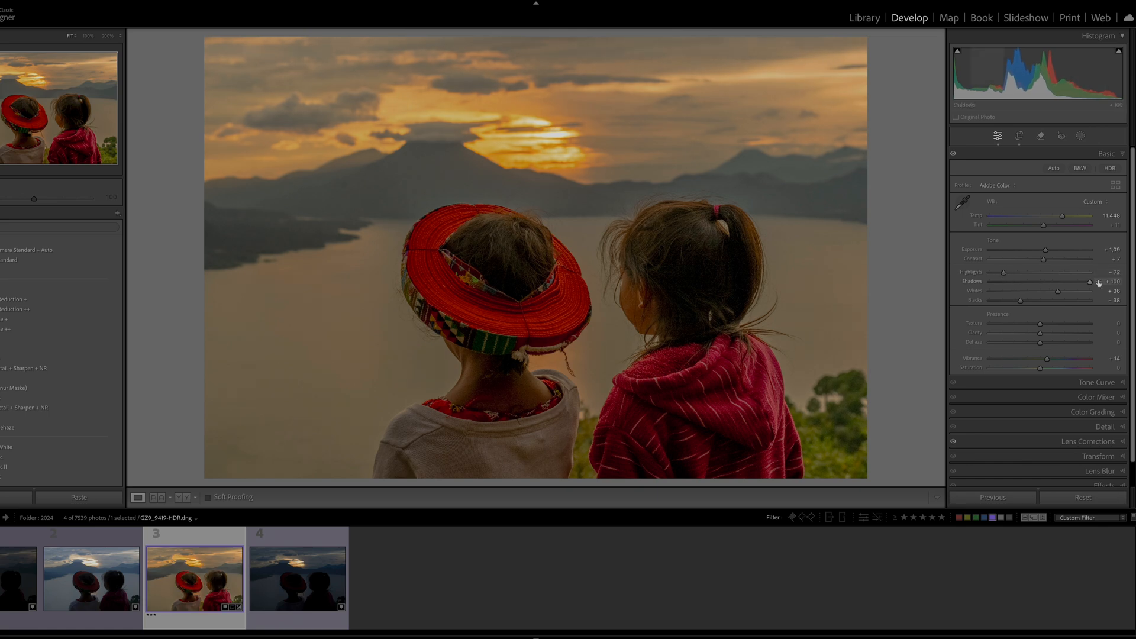
pyautogui.moveTo(1062, 216); pyautogui.dragTo(1050, 216)
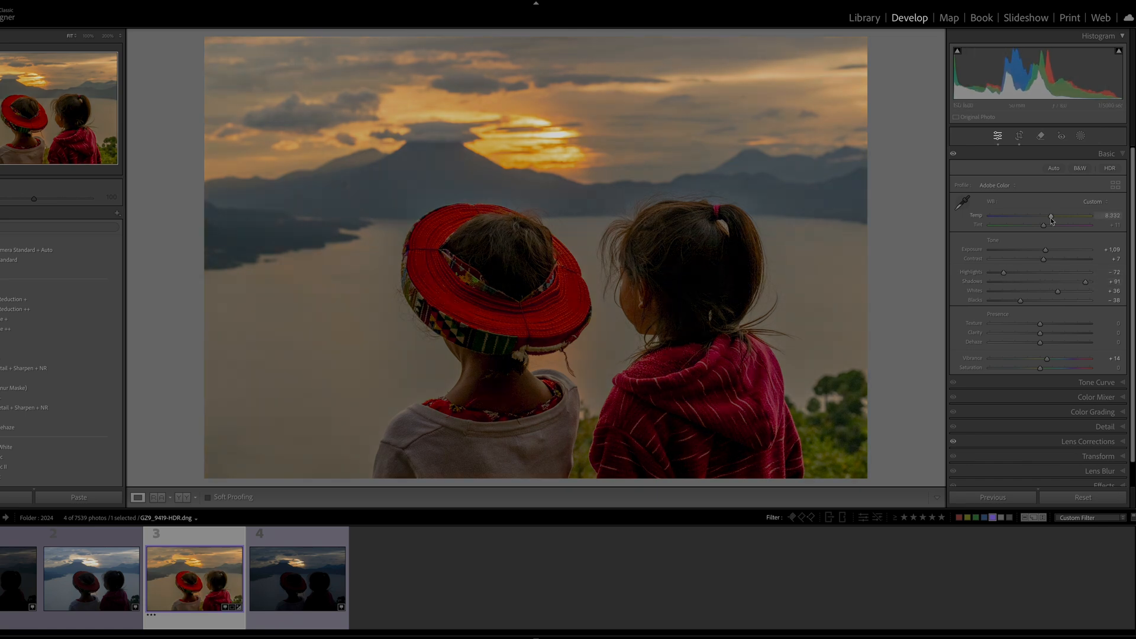
pyautogui.moveTo(1050, 217); pyautogui.dragTo(1052, 217)
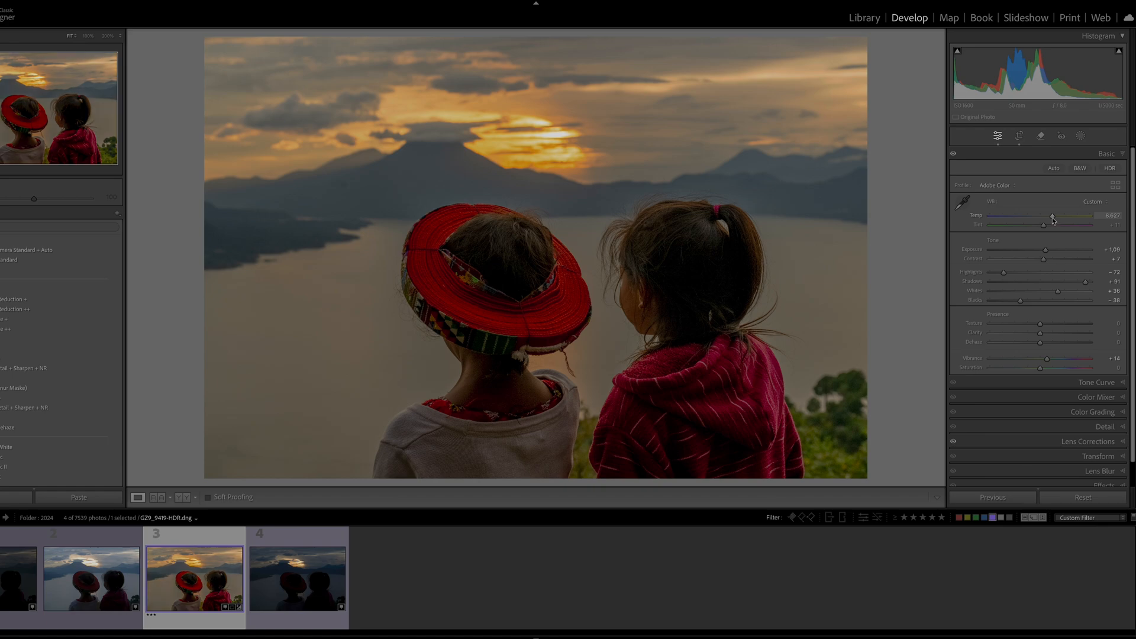